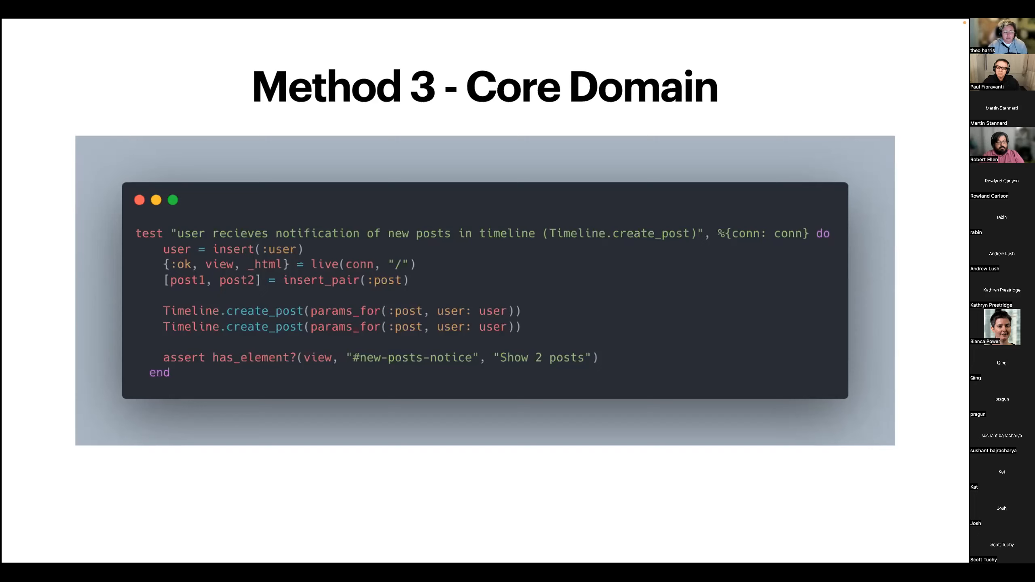
- Advance the shared slideshow to the 'Let's mix it up!' title slide
key(Right)
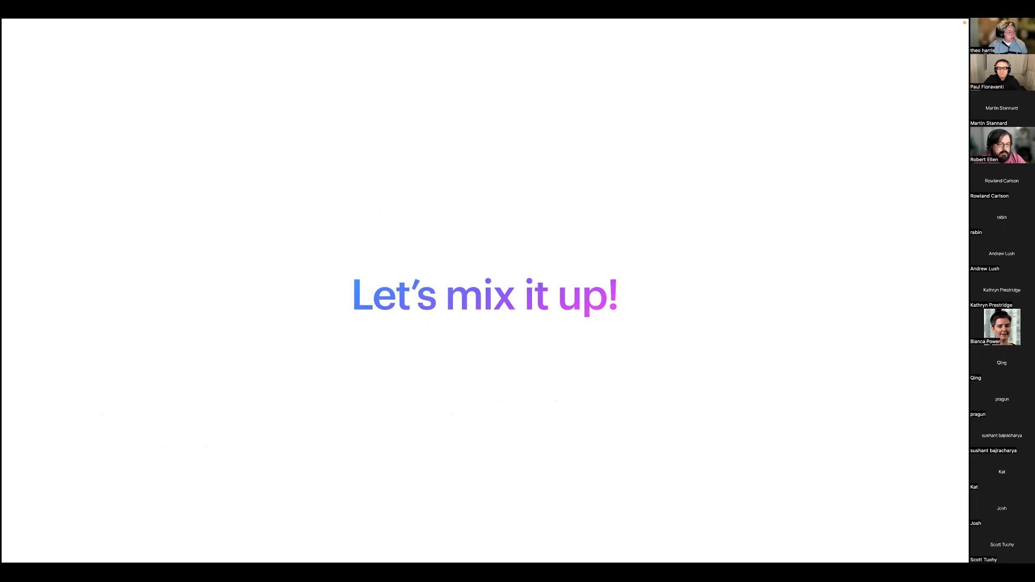